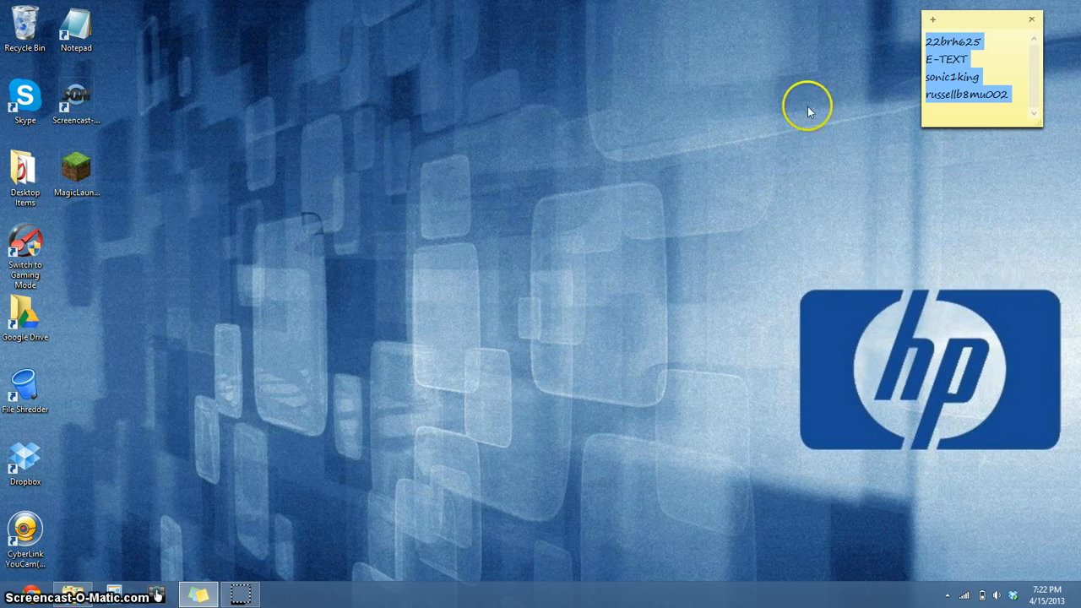
pyautogui.moveTo(291, 40)
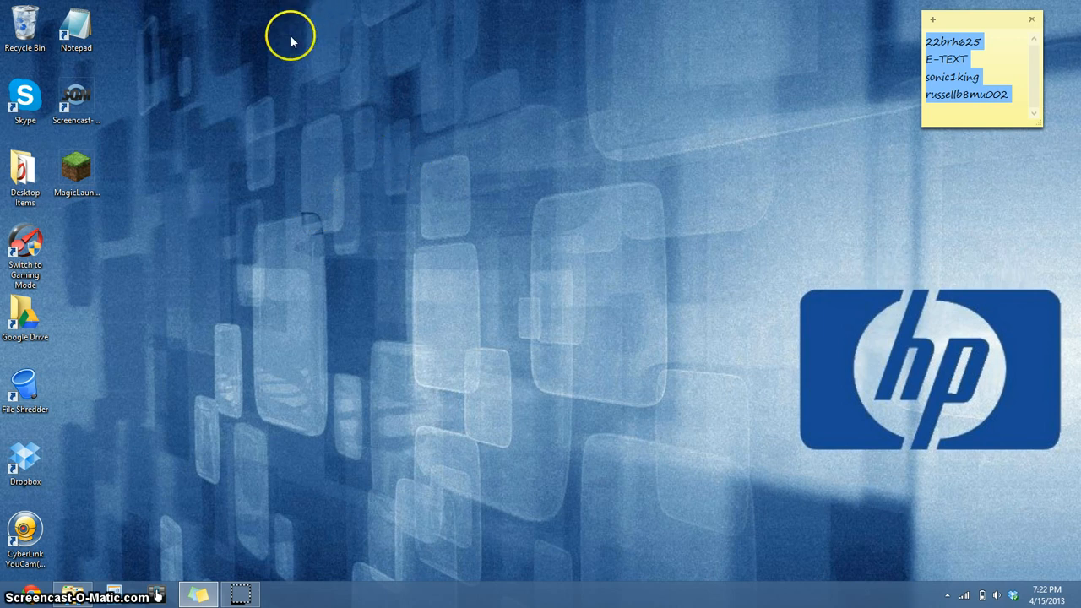
pyautogui.moveTo(152, 151)
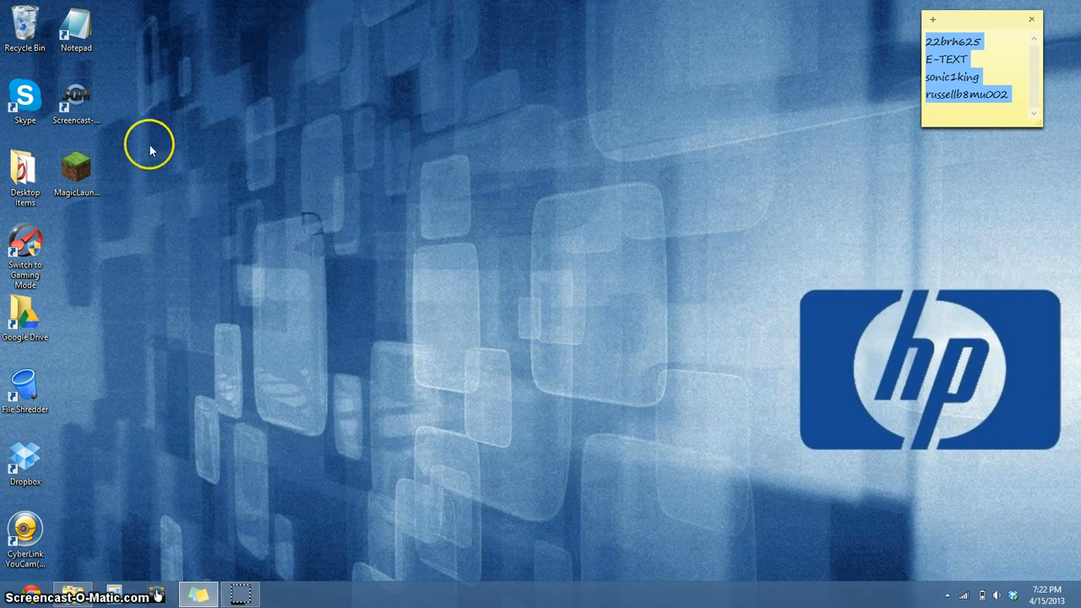
pyautogui.moveTo(240, 148)
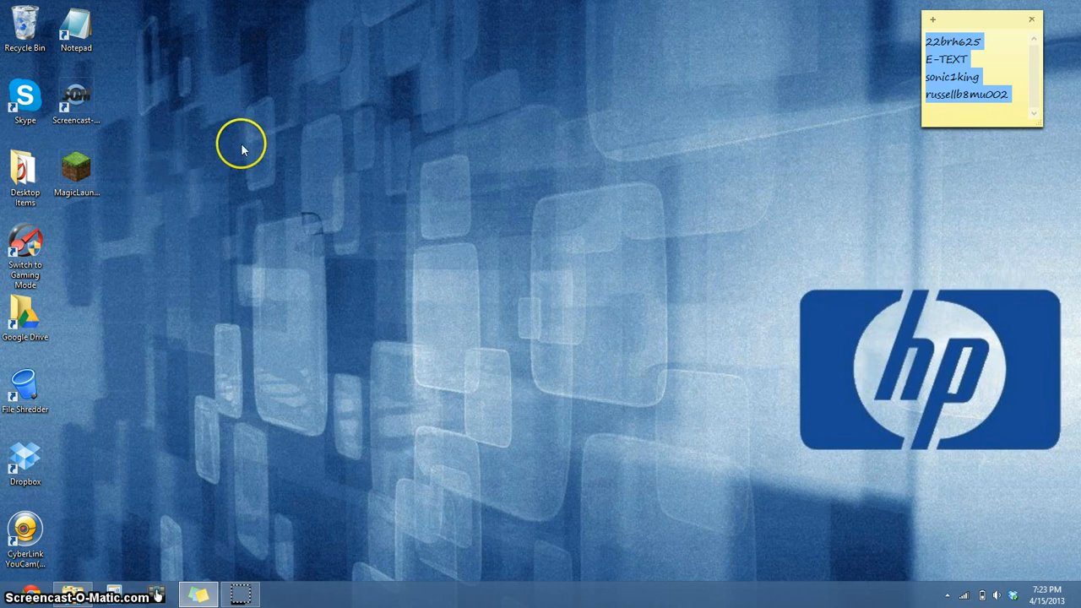
pyautogui.moveTo(375, 178)
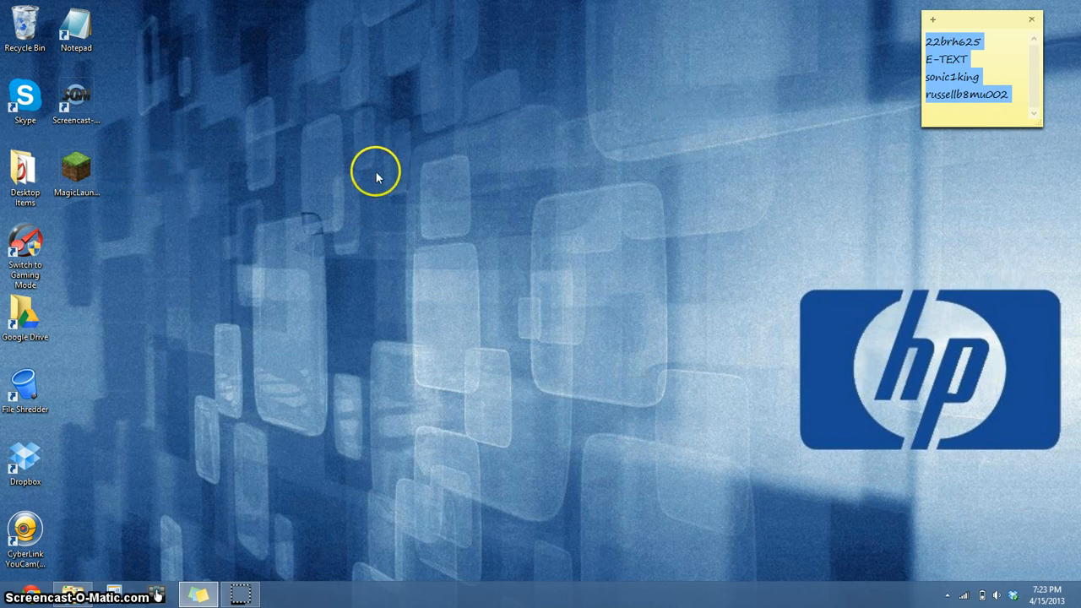
pyautogui.moveTo(392, 213)
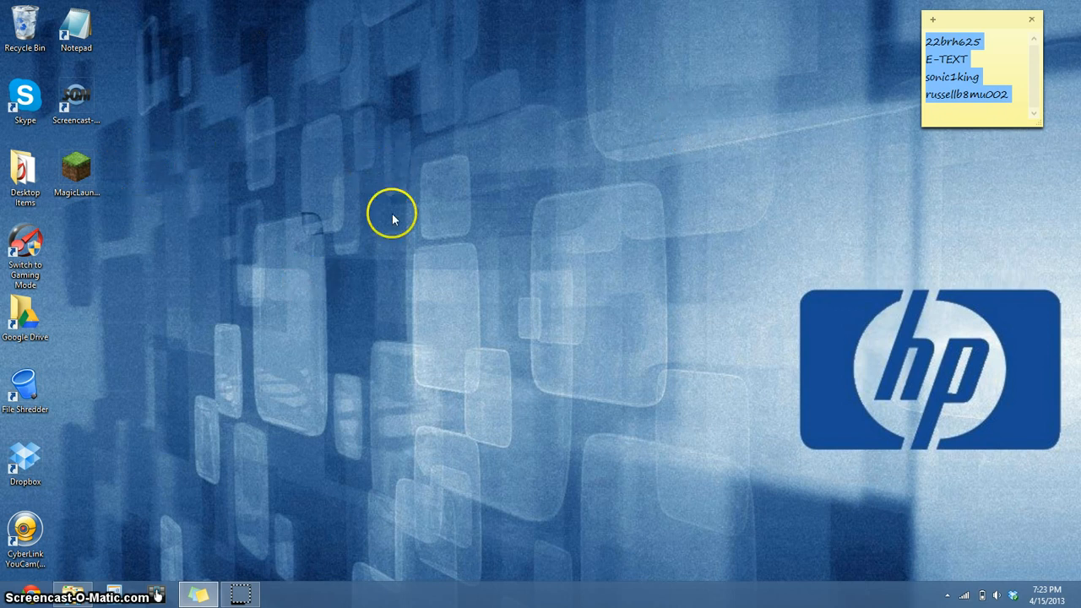
pyautogui.moveTo(250, 69)
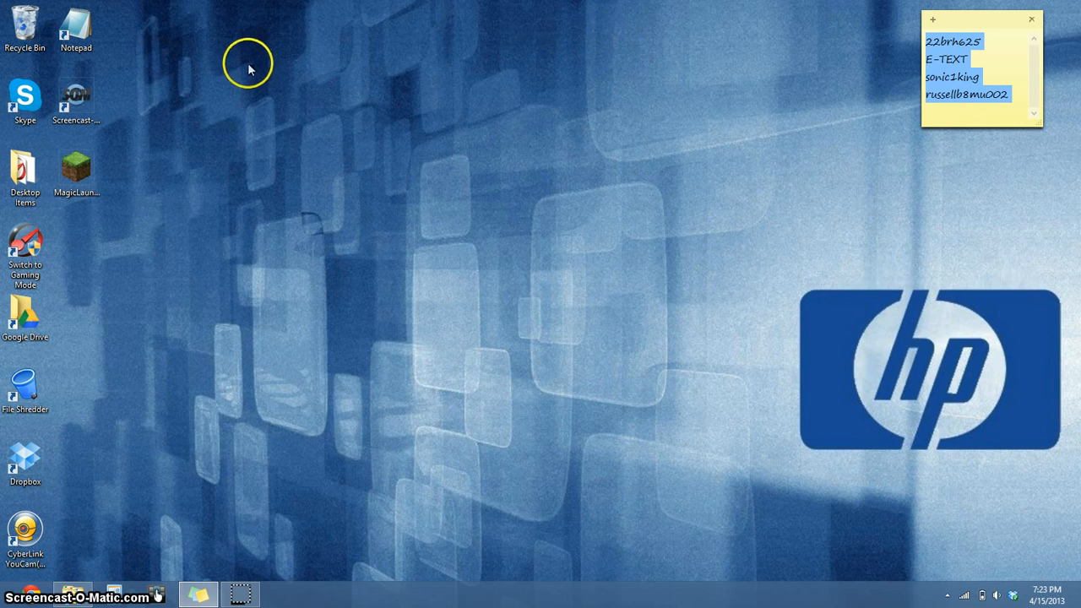
pyautogui.moveTo(533, 54)
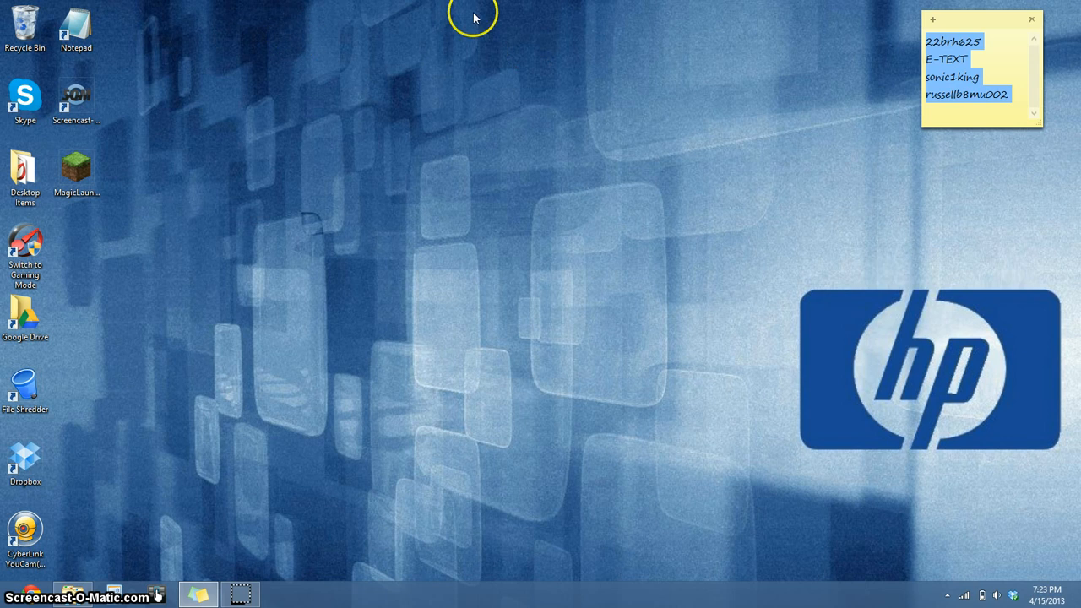
pyautogui.moveTo(273, 150)
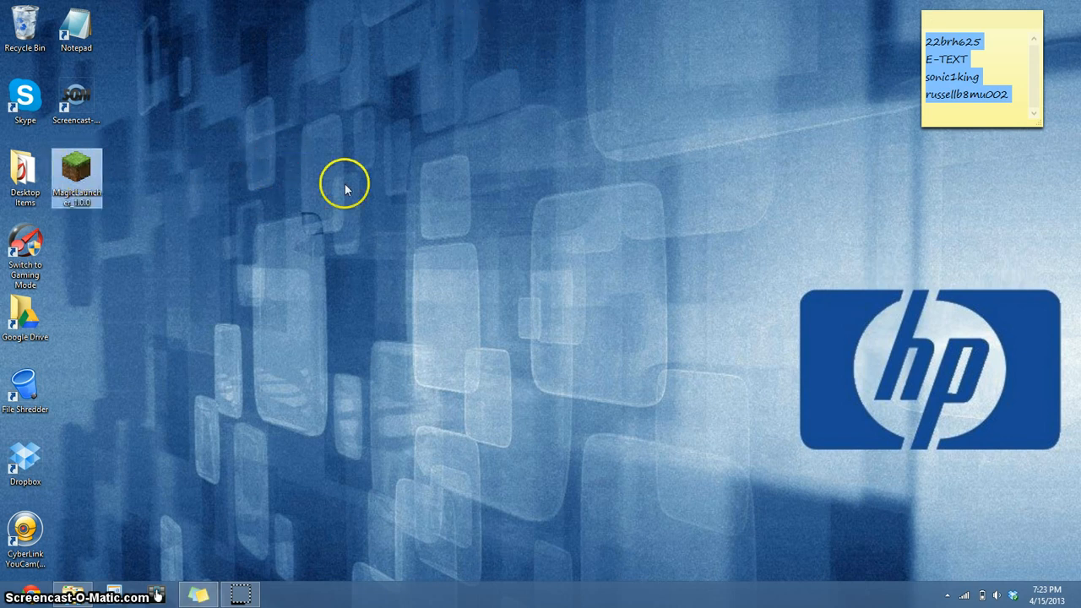
# - Launch Magic Launcher from the desktop and bring up Setup for the Default configuration
pyautogui.doubleClick(78, 178)
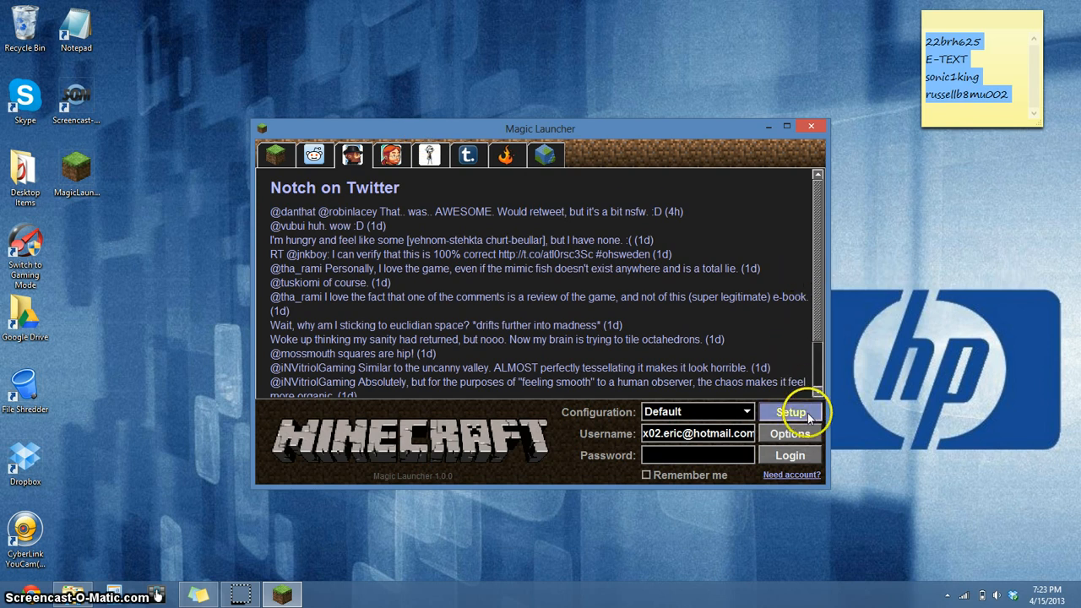
pyautogui.click(791, 412)
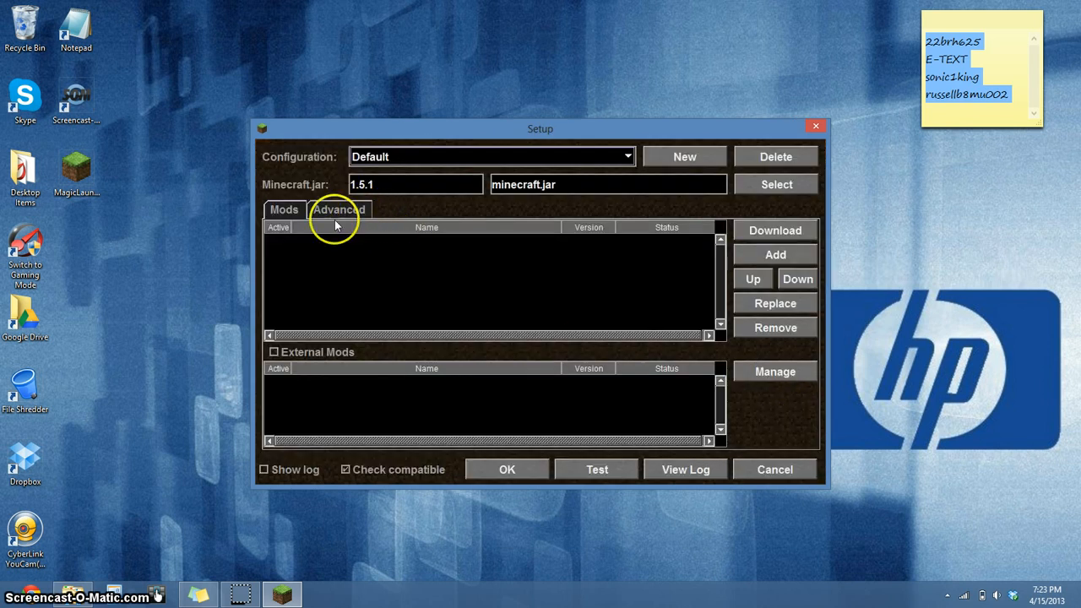
# - Set Memory to 900 MB under Advanced and close the Setup window
pyautogui.click(338, 210)
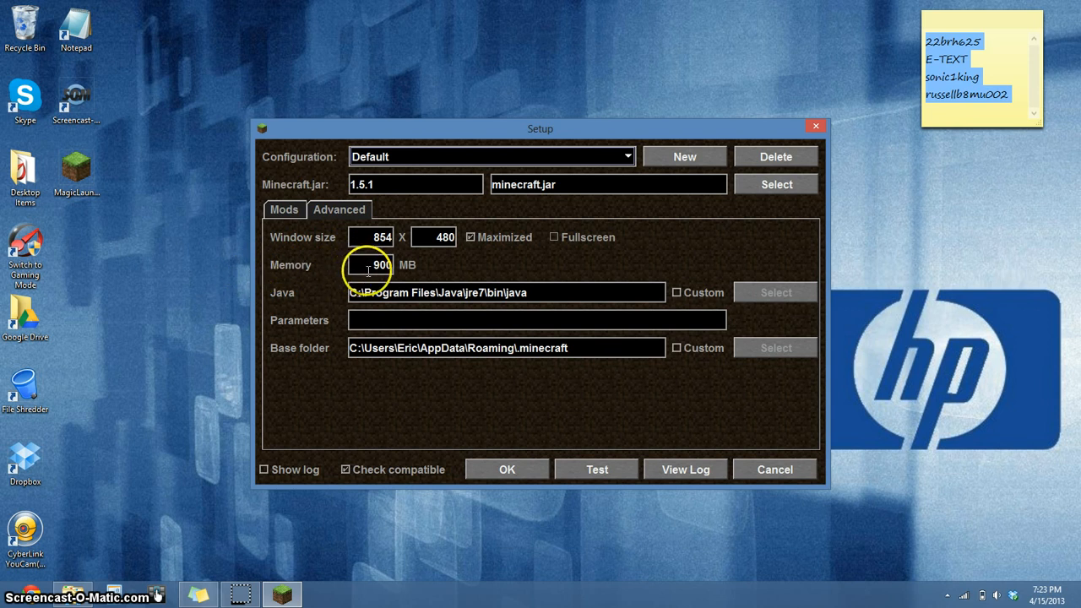
pyautogui.doubleClick(381, 263)
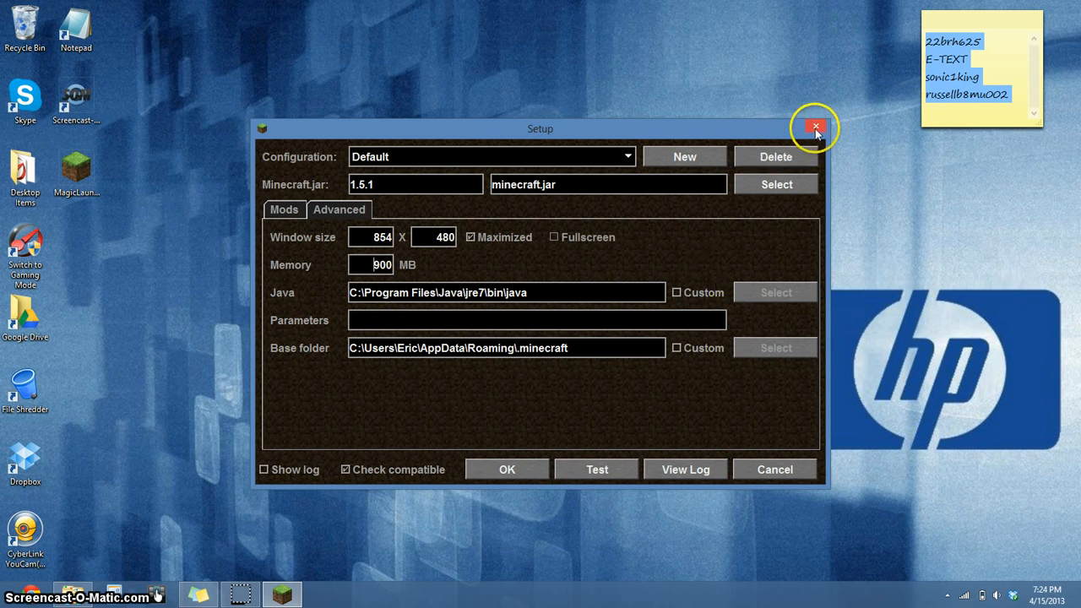
pyautogui.click(815, 128)
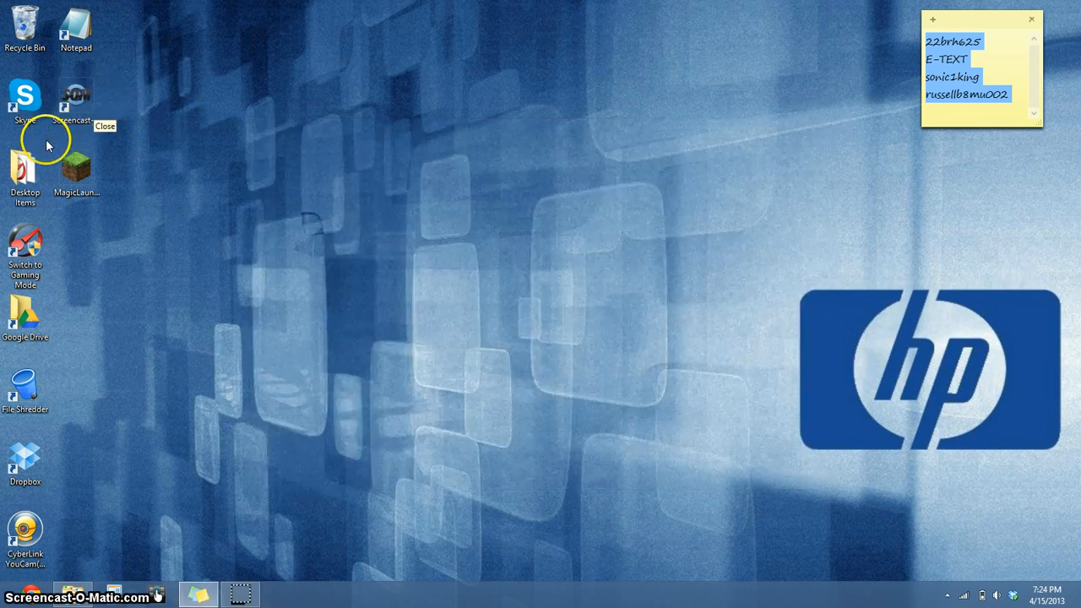
pyautogui.moveTo(269, 378)
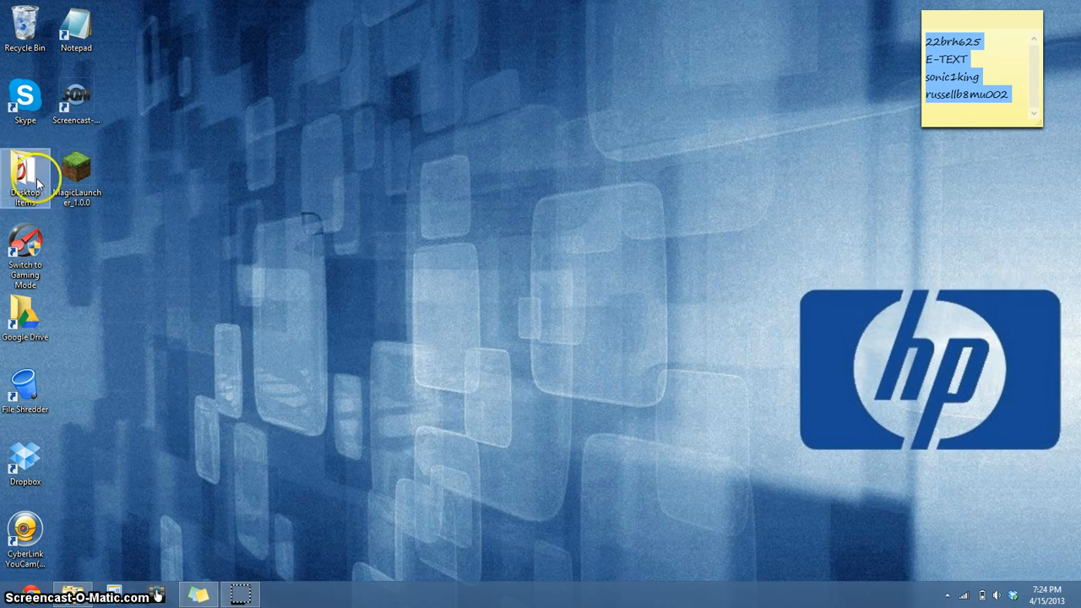
# - Navigate from Desktop Items into stuff to reach the minecraft server folder
pyautogui.doubleClick(25, 174)
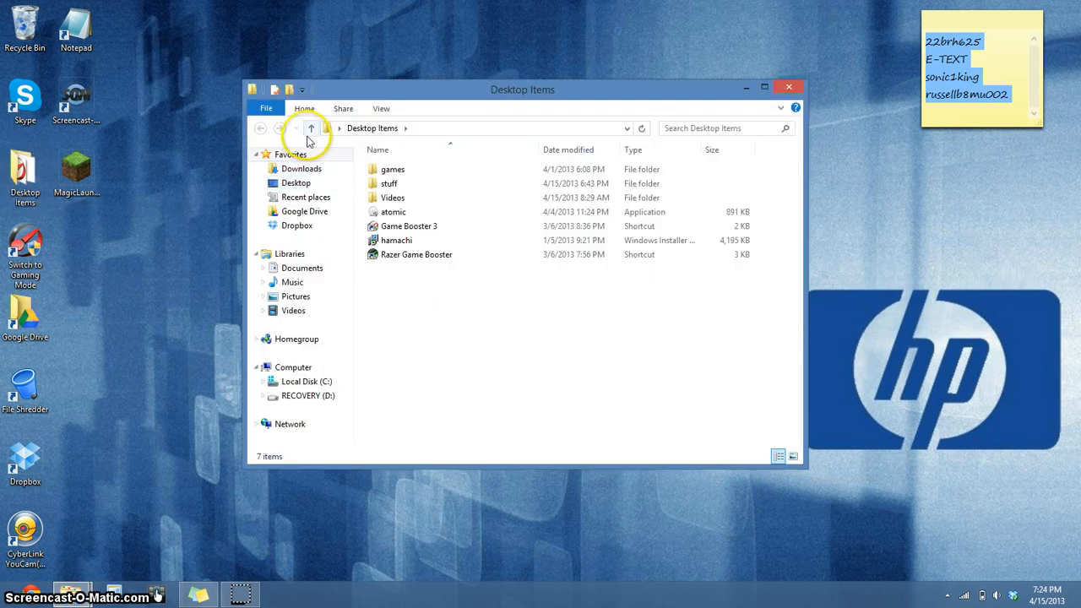
pyautogui.click(389, 182)
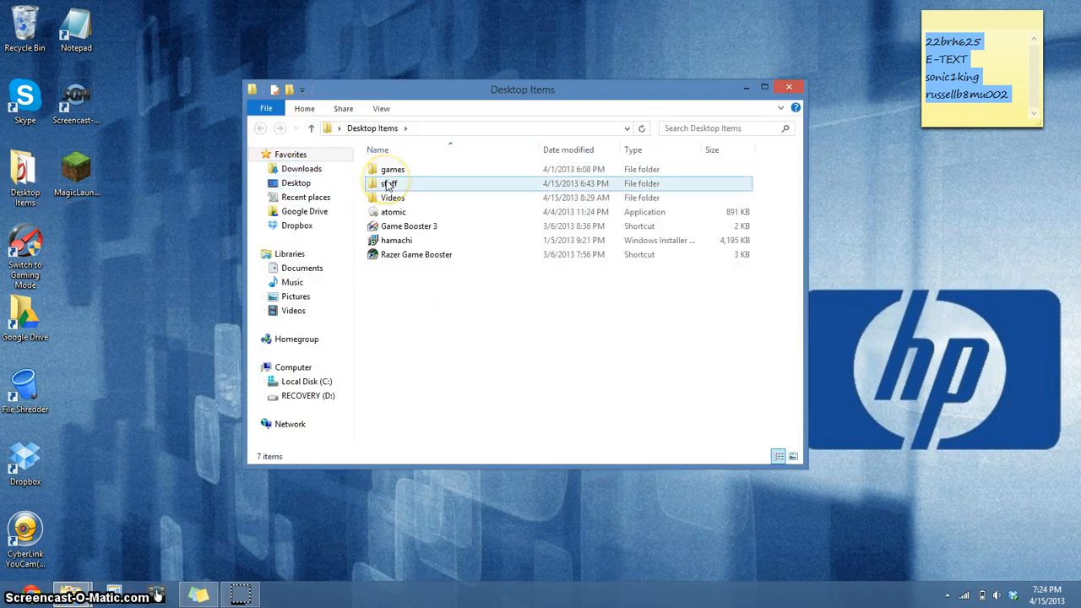
pyautogui.click(389, 183)
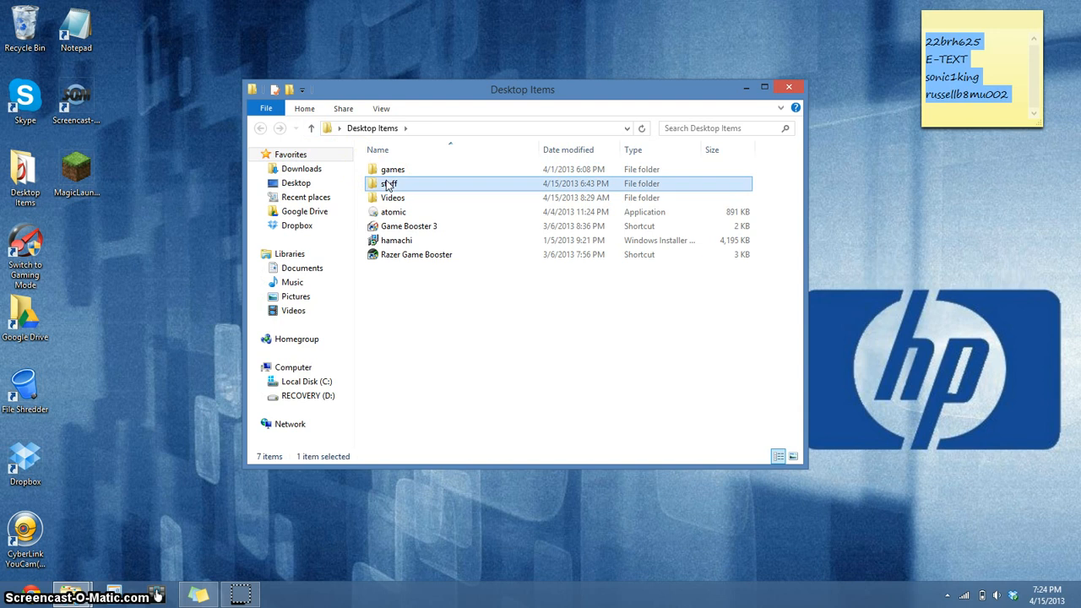
pyautogui.doubleClick(402, 197)
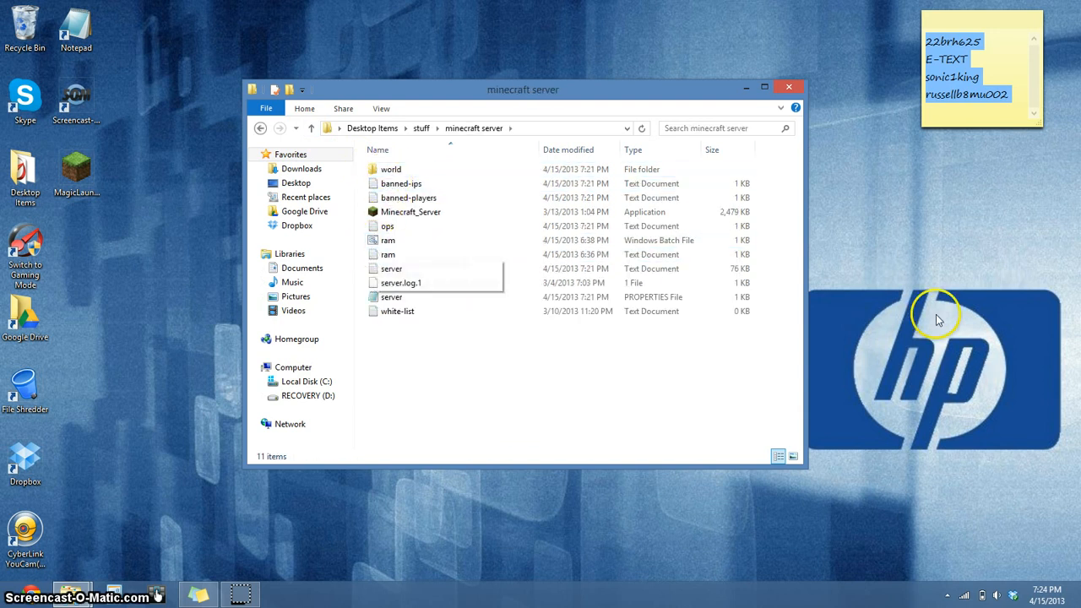
# - Start the server from the ram batch file, then open the ram text file in Notepad
pyautogui.doubleClick(388, 240)
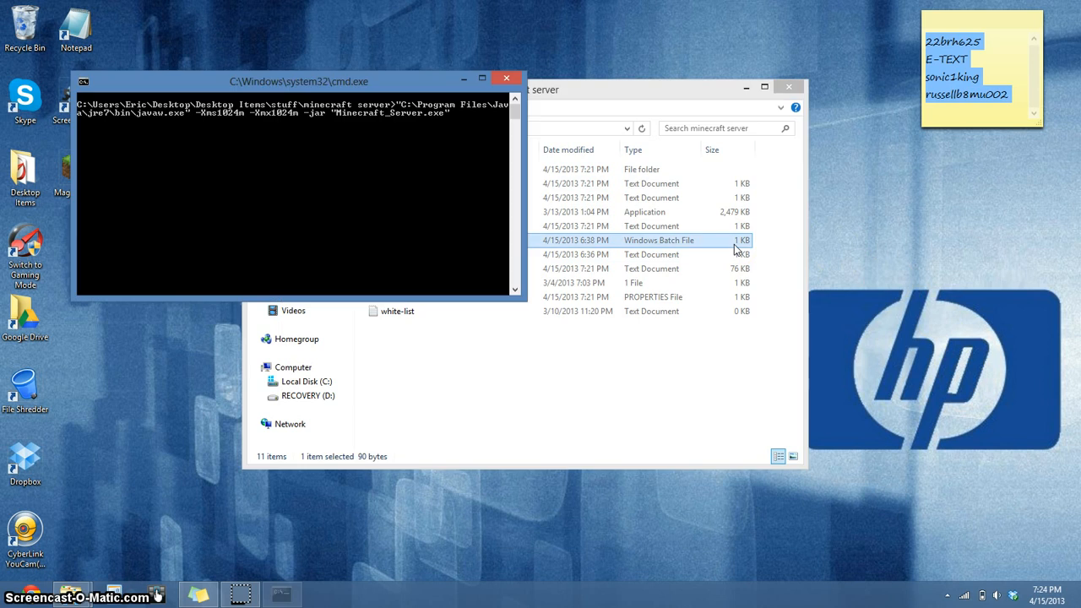
pyautogui.doubleClick(659, 239)
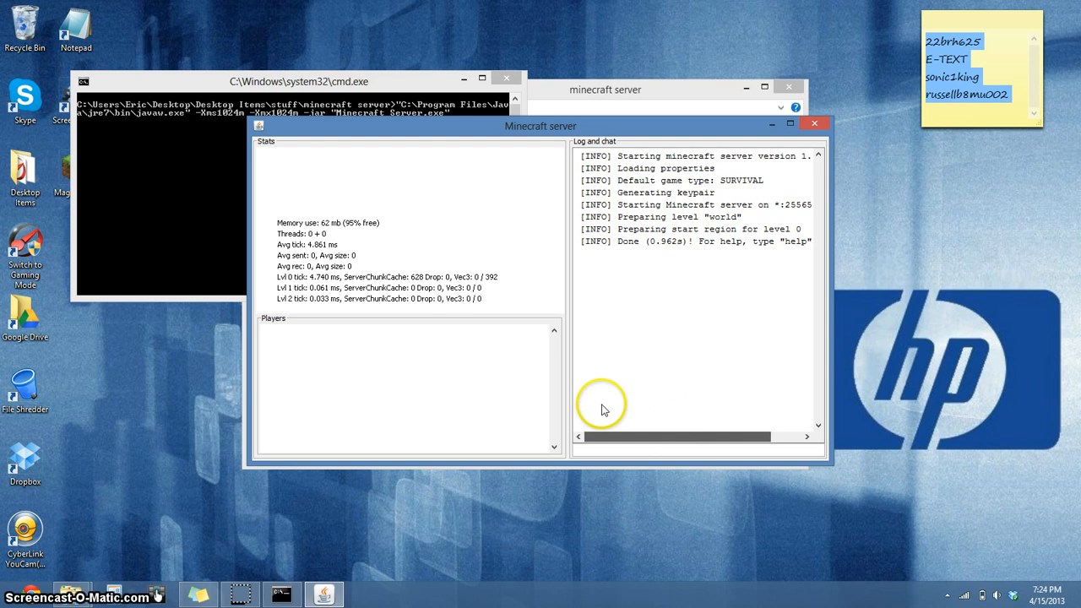
pyautogui.click(814, 124)
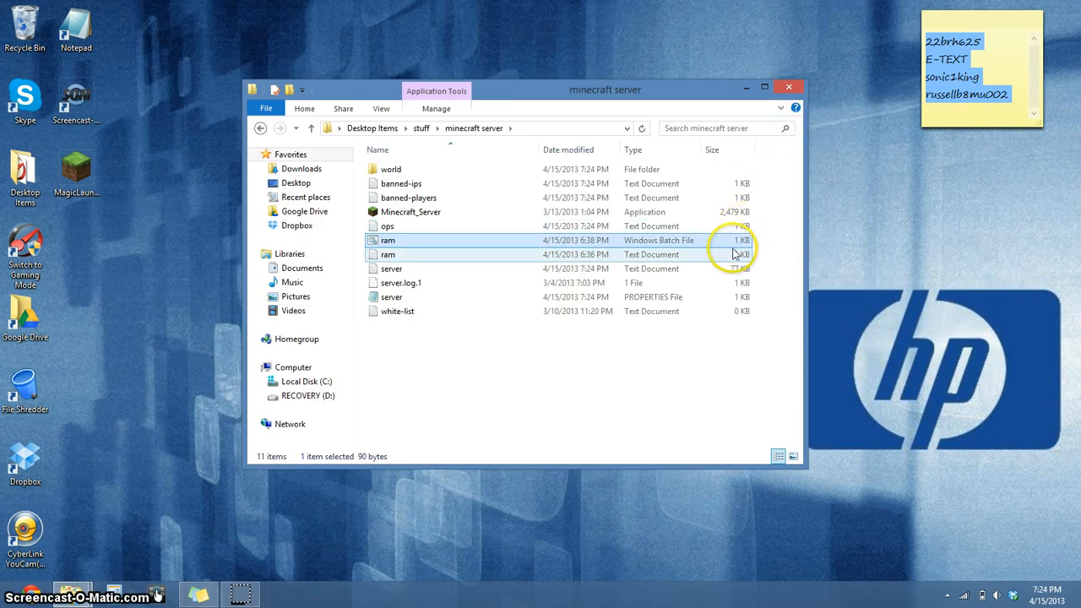
pyautogui.moveTo(439, 284)
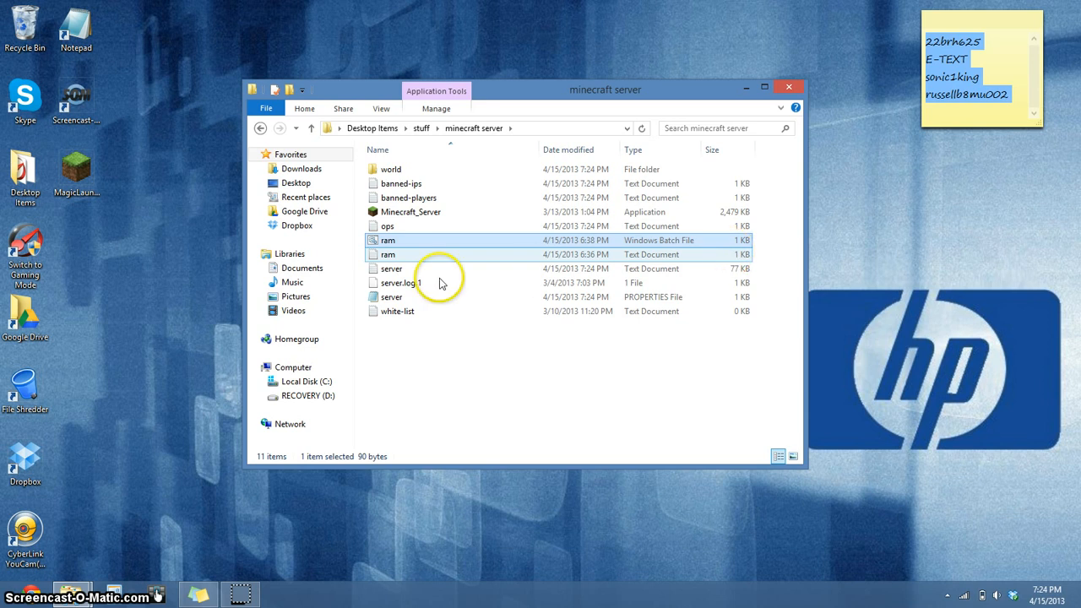
pyautogui.doubleClick(389, 254)
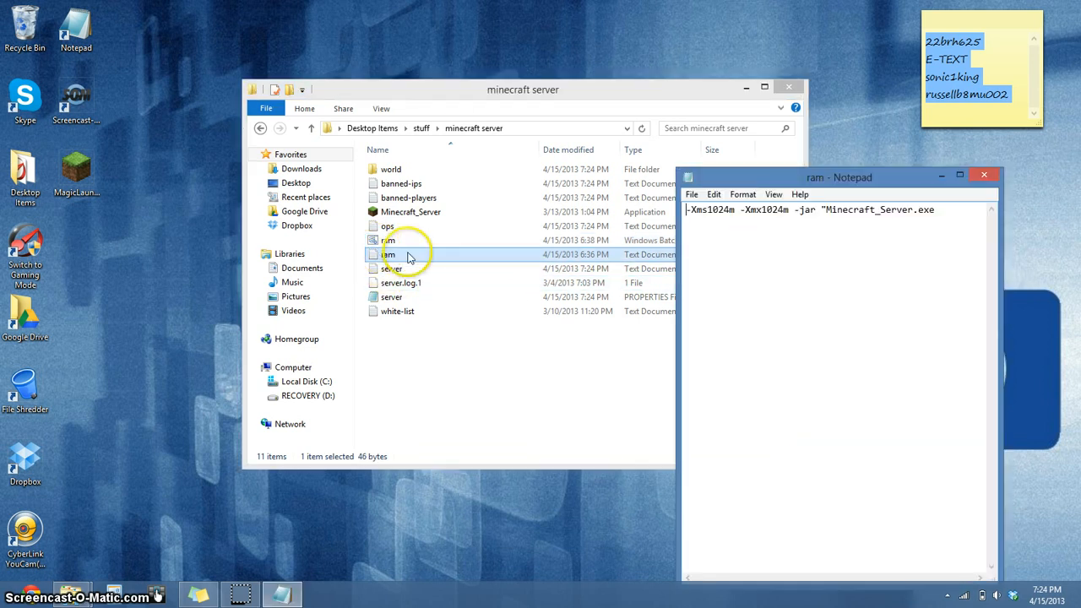
# - Move Notepad left beside the folder so the -Xms1024m -Xmx1024m launch line is readable
pyautogui.moveTo(838, 177); pyautogui.dragTo(520, 90)
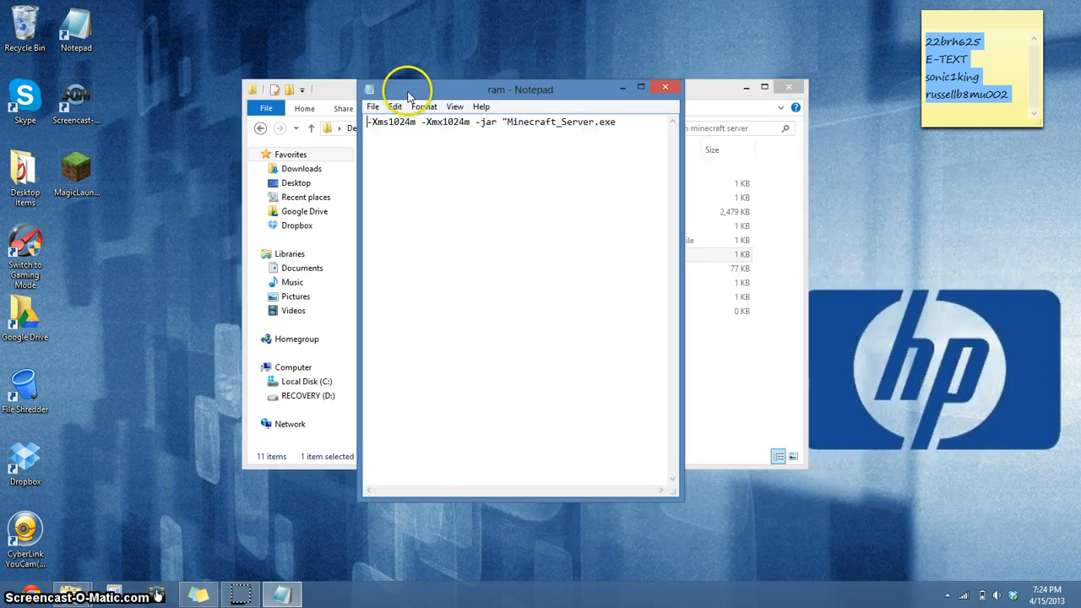
pyautogui.moveTo(520, 87); pyautogui.dragTo(423, 79)
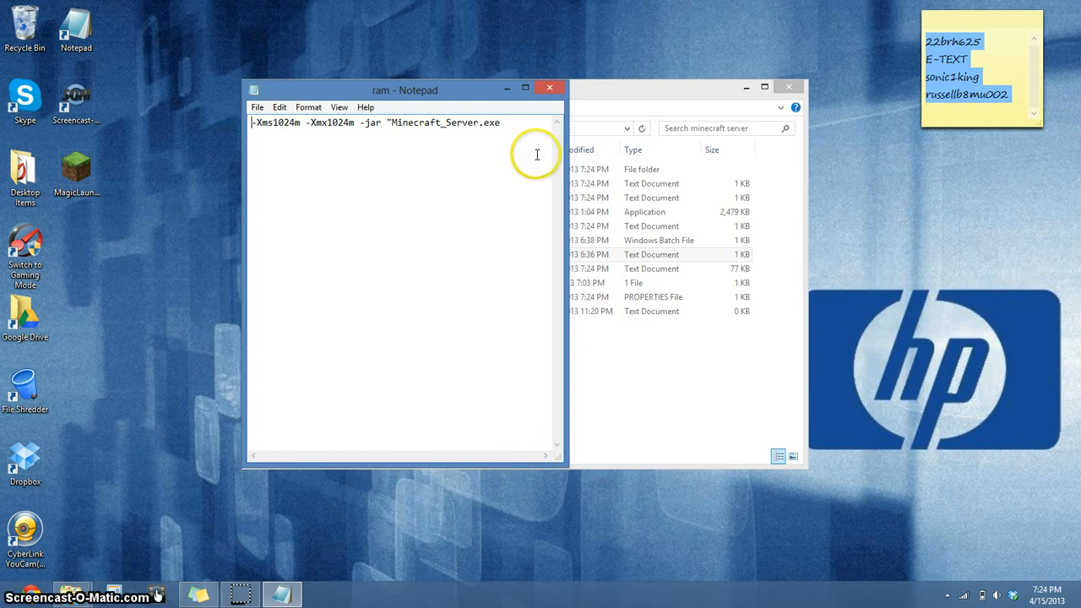
pyautogui.moveTo(482, 115)
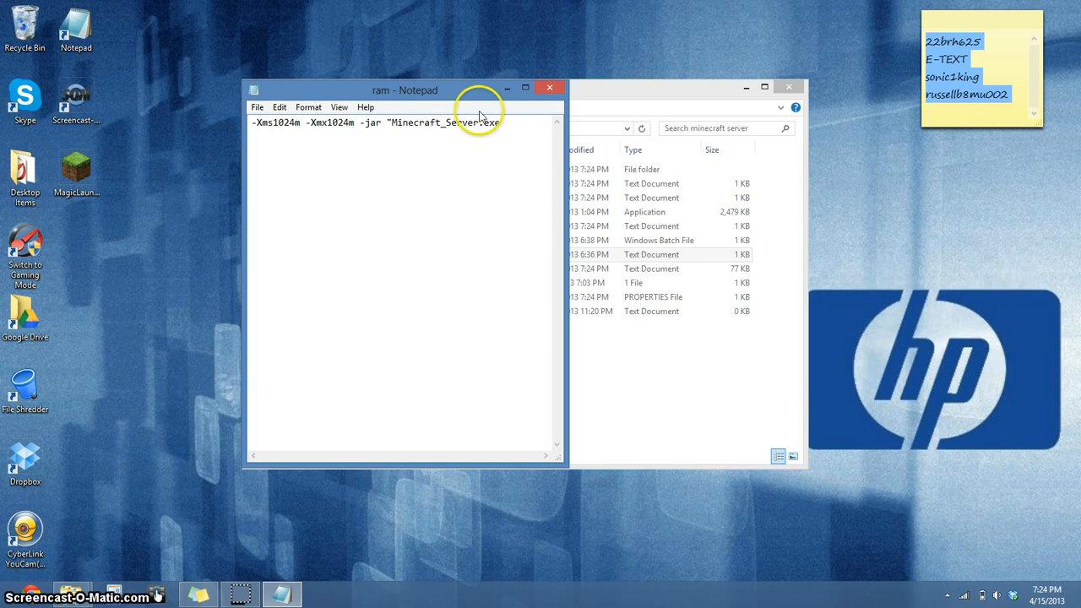
pyautogui.moveTo(472, 105)
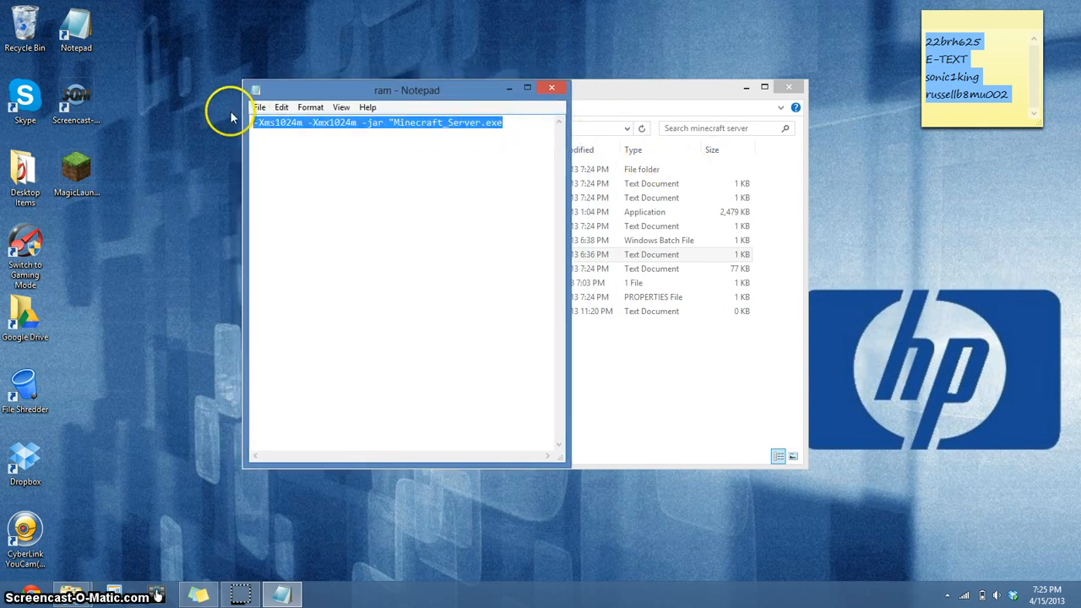
pyautogui.moveTo(493, 350)
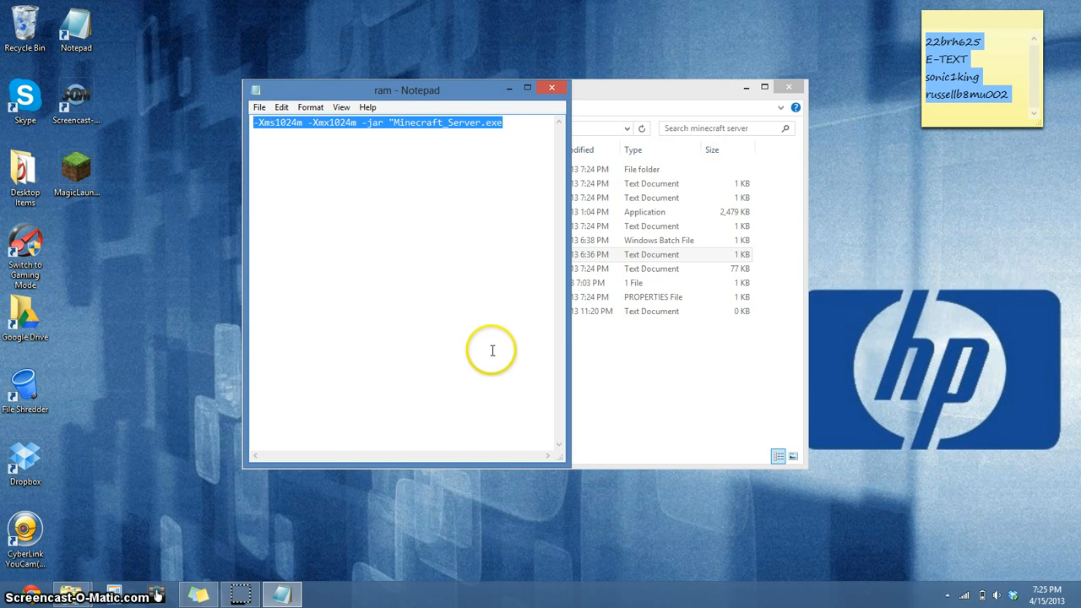
pyautogui.moveTo(507, 201)
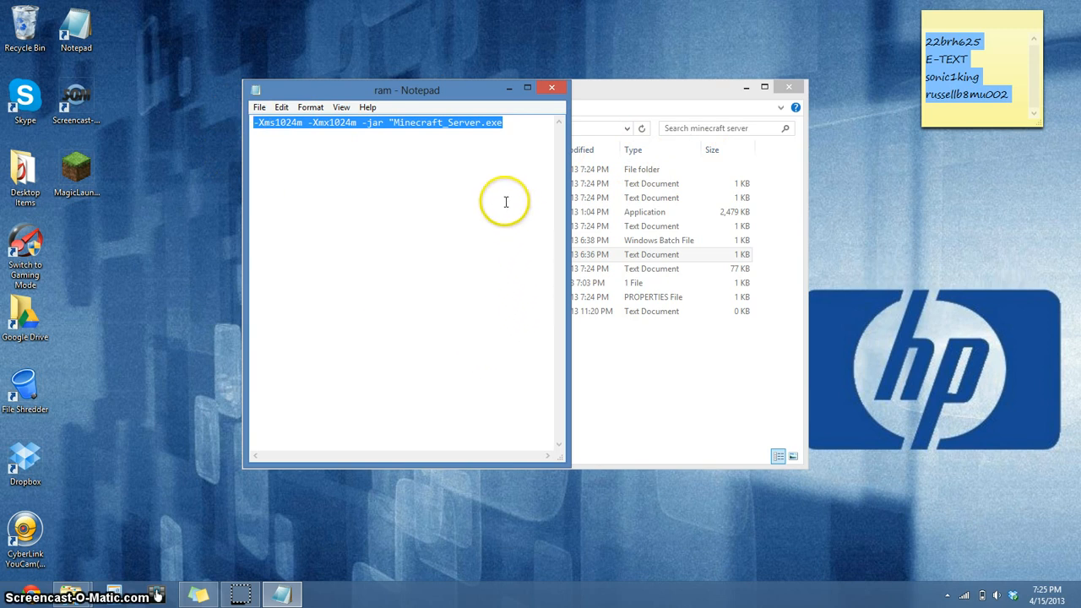
pyautogui.click(307, 122)
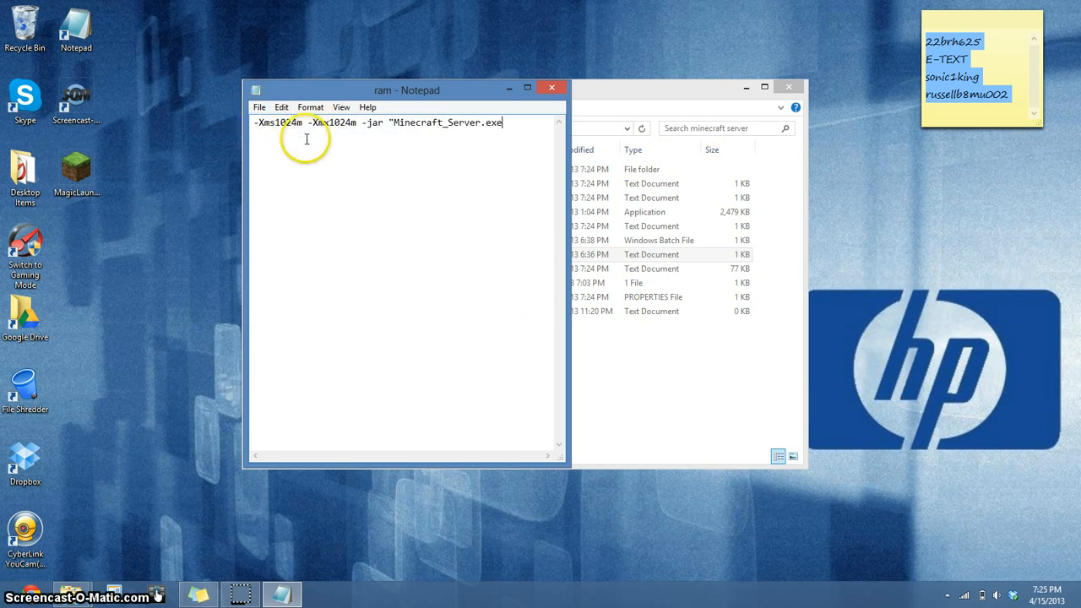